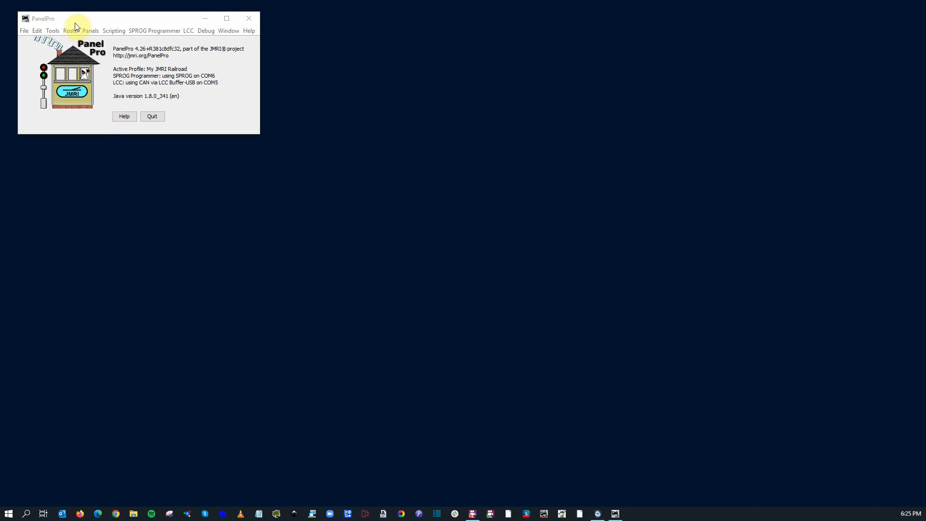
Open the LCC network tree and expand the TCS CS-105 node's configuration entry
click(189, 30)
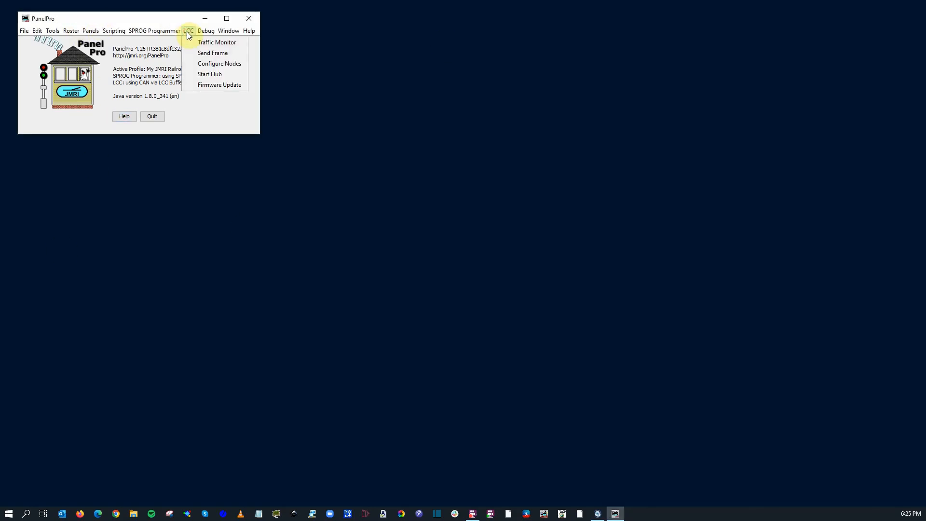
click(219, 63)
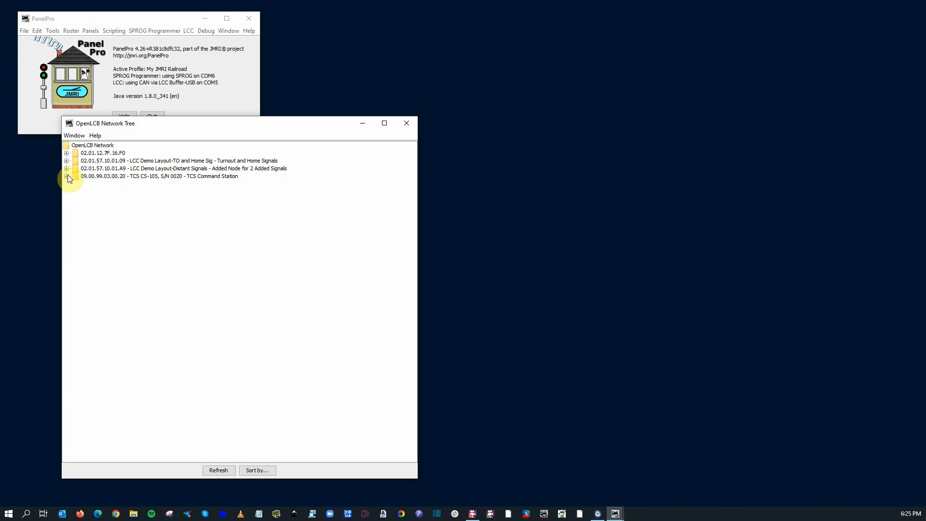
click(66, 176)
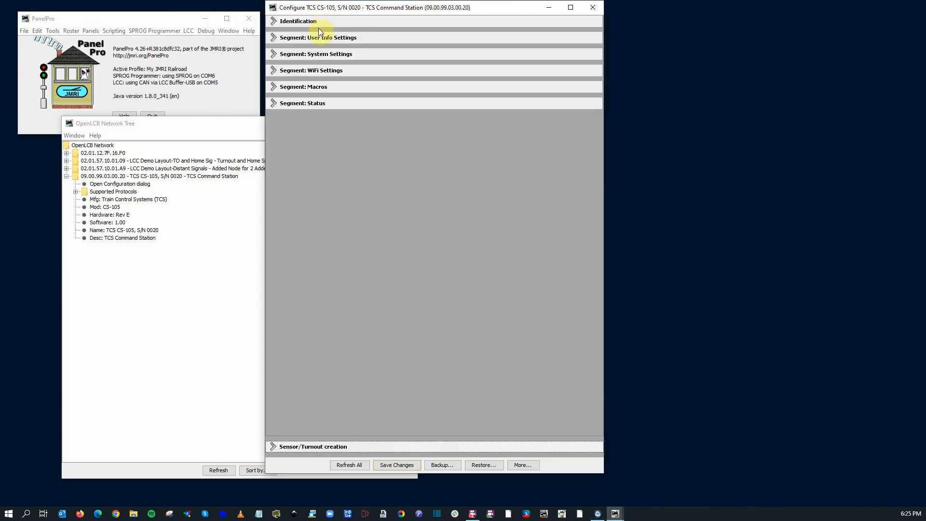
mouse_move(307, 181)
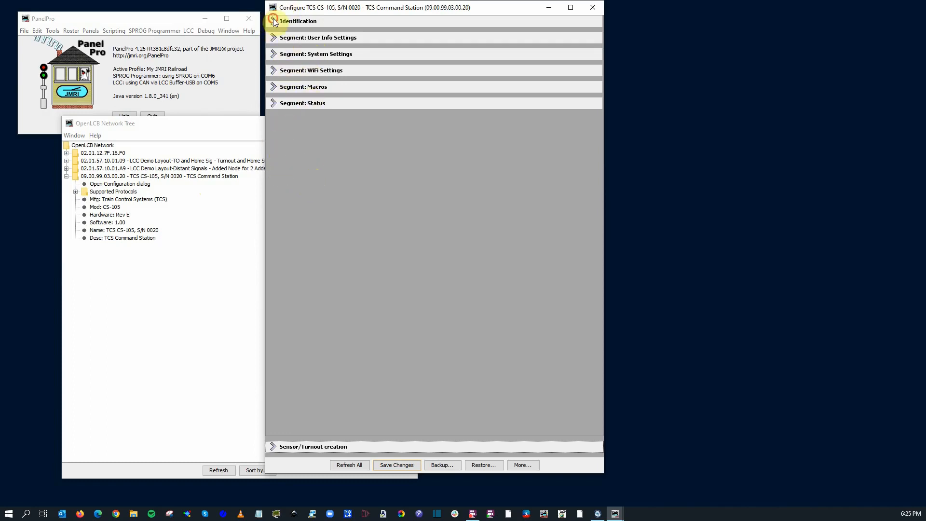
click(273, 21)
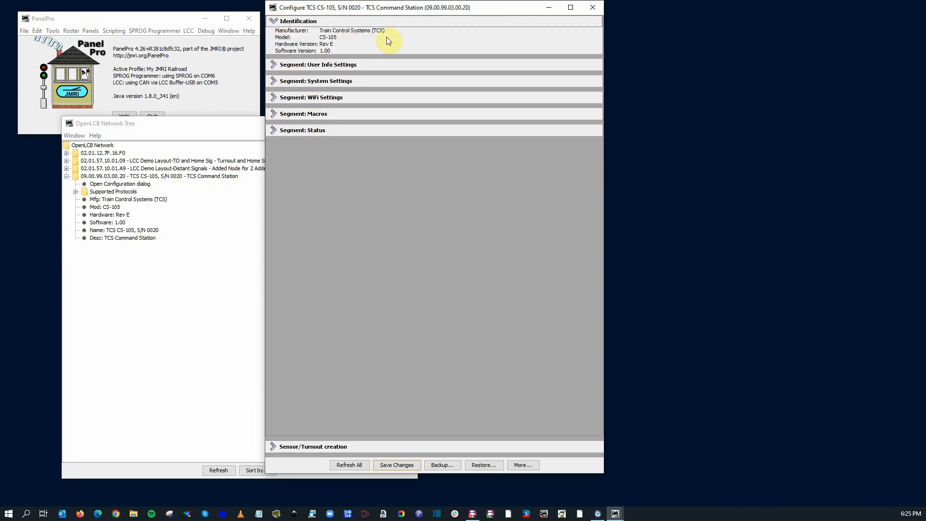
mouse_move(365, 47)
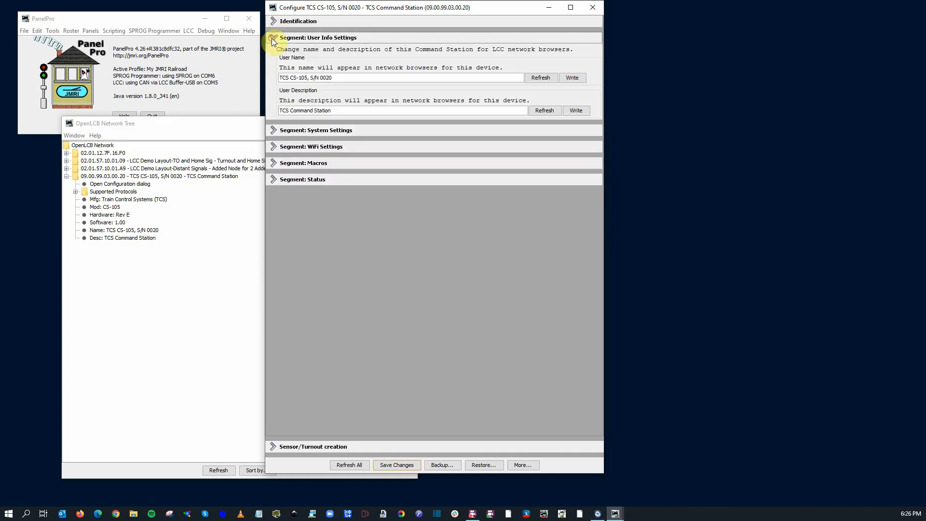
mouse_move(251, 118)
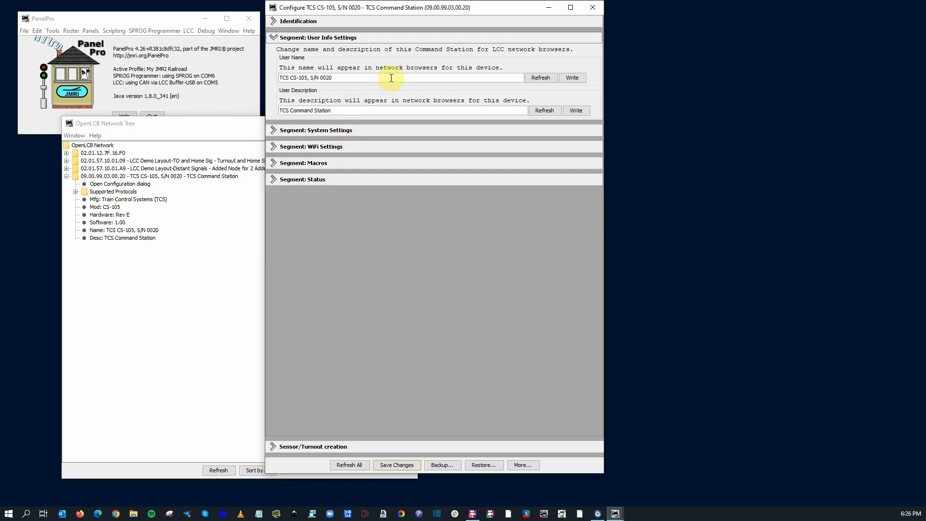
mouse_move(347, 89)
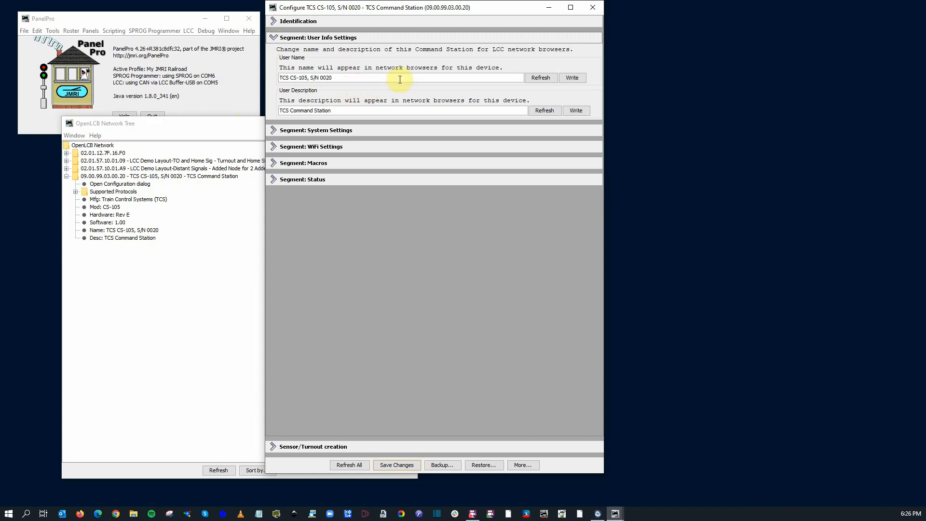
mouse_move(348, 110)
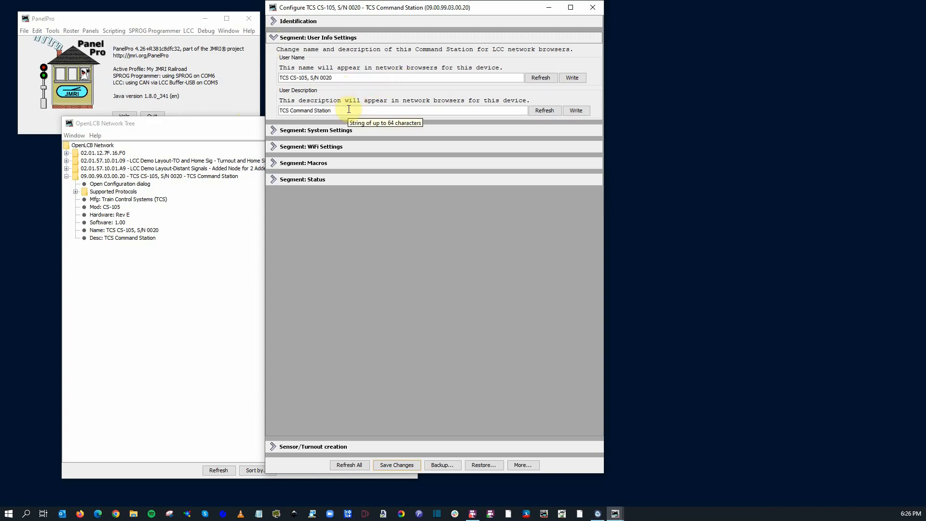
click(273, 37)
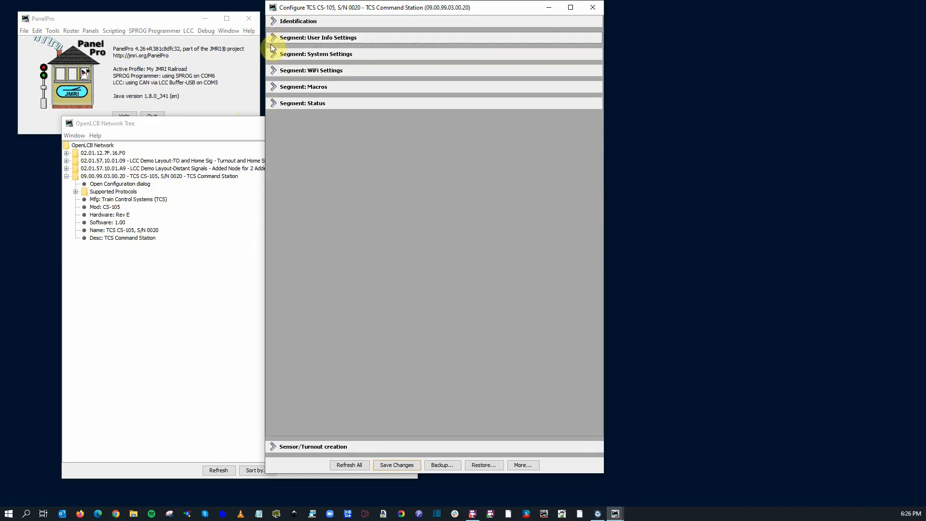
Expand System Settings and scroll through track output limits, fault events and fast clock options
click(318, 53)
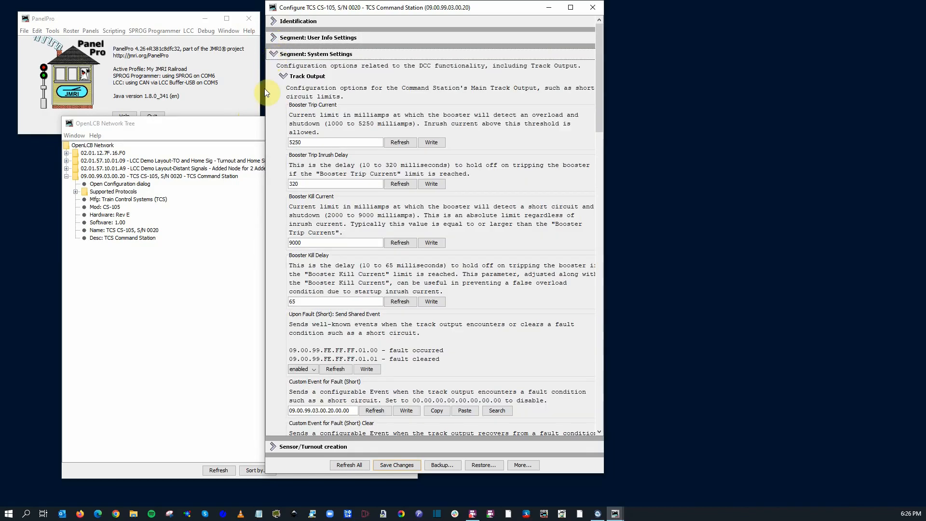
mouse_move(273, 121)
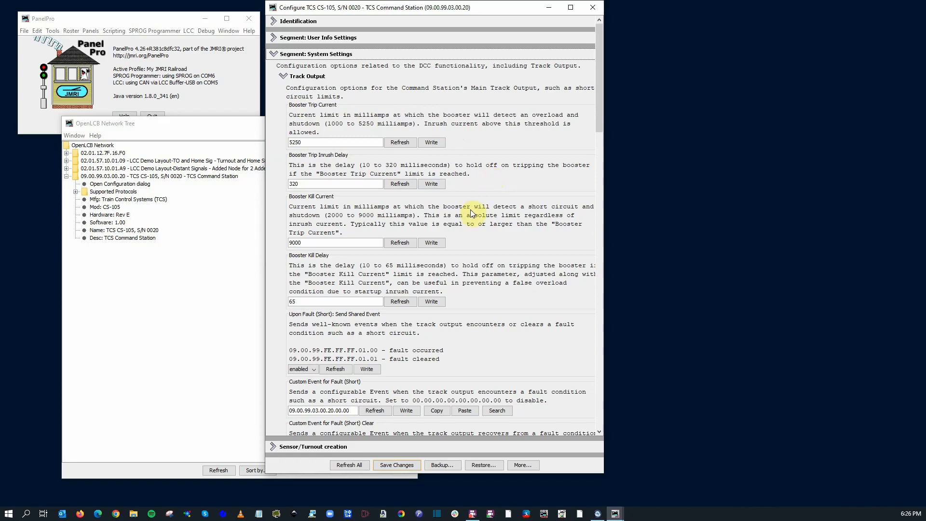
mouse_move(339, 274)
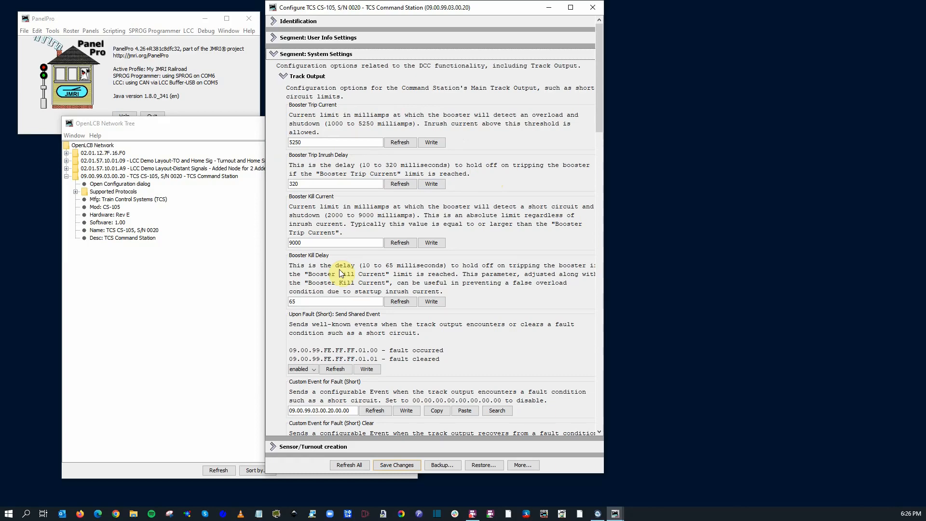
scroll(down, 3)
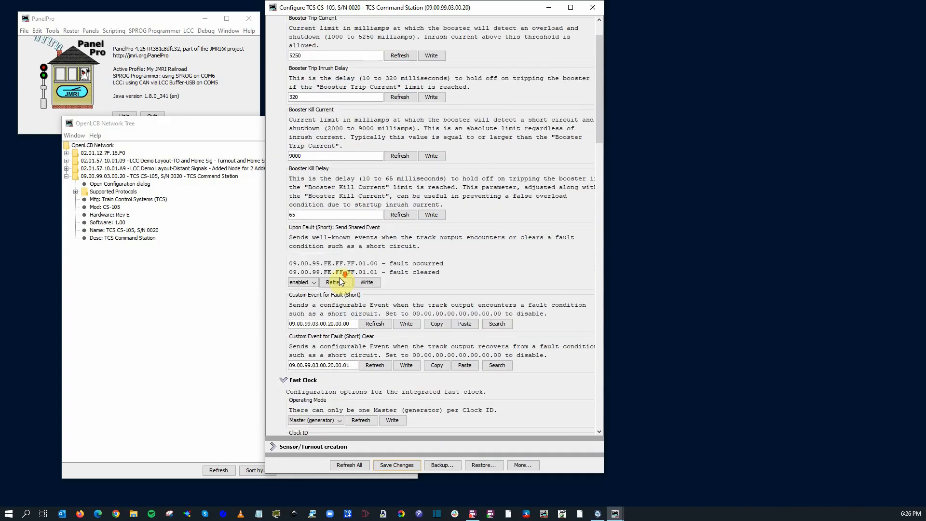
scroll(down, 3)
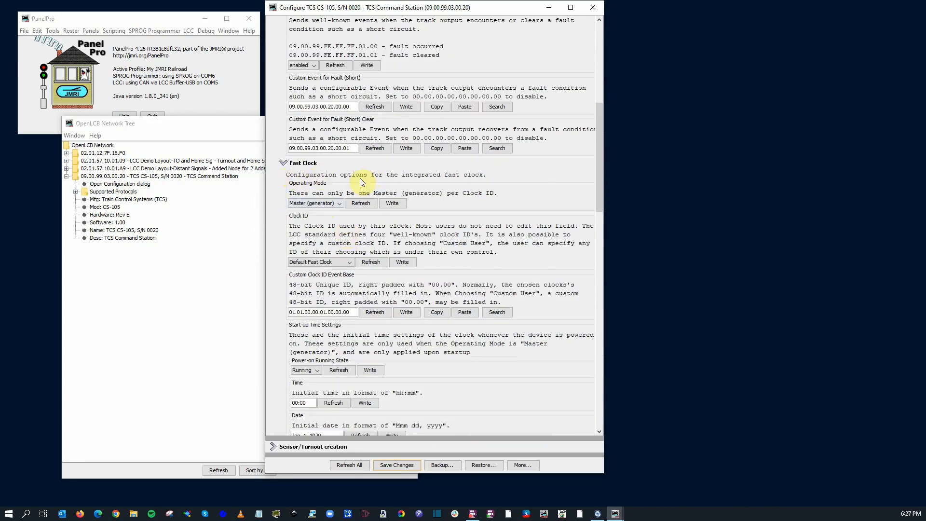
click(314, 202)
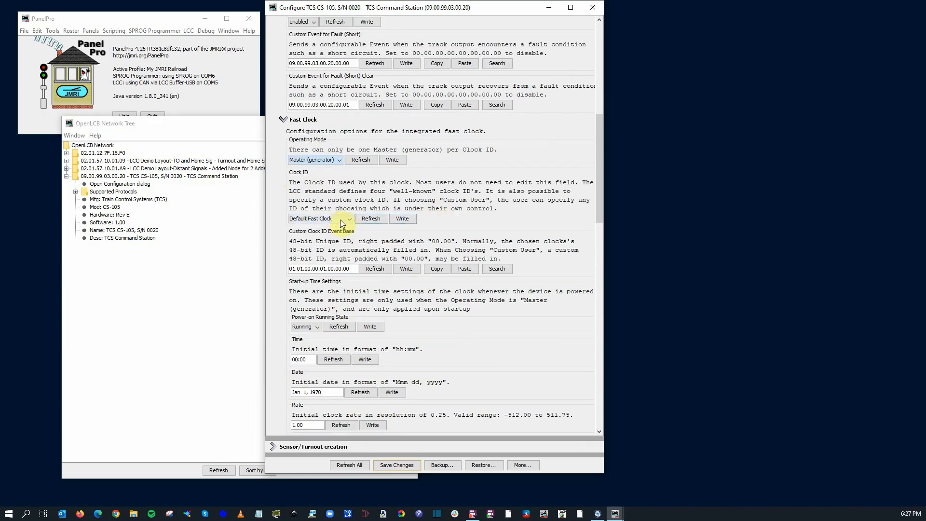
click(319, 218)
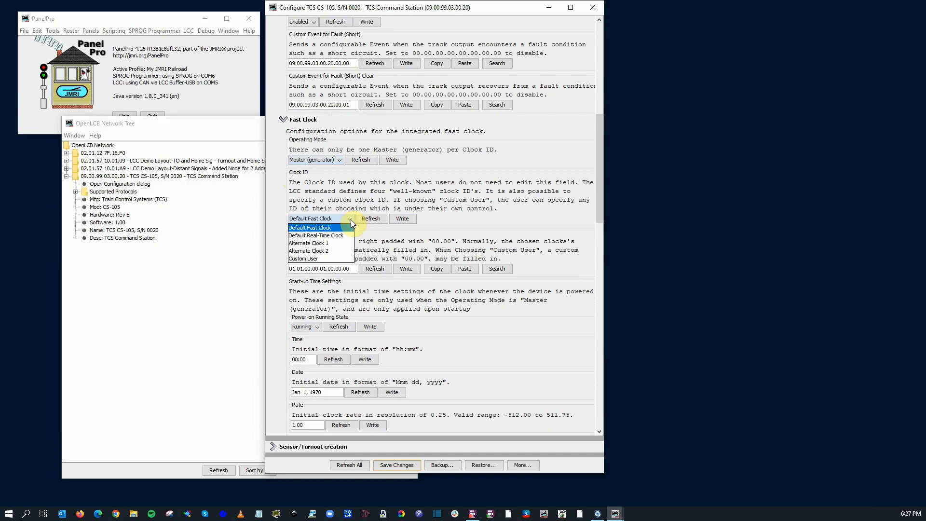
click(315, 218)
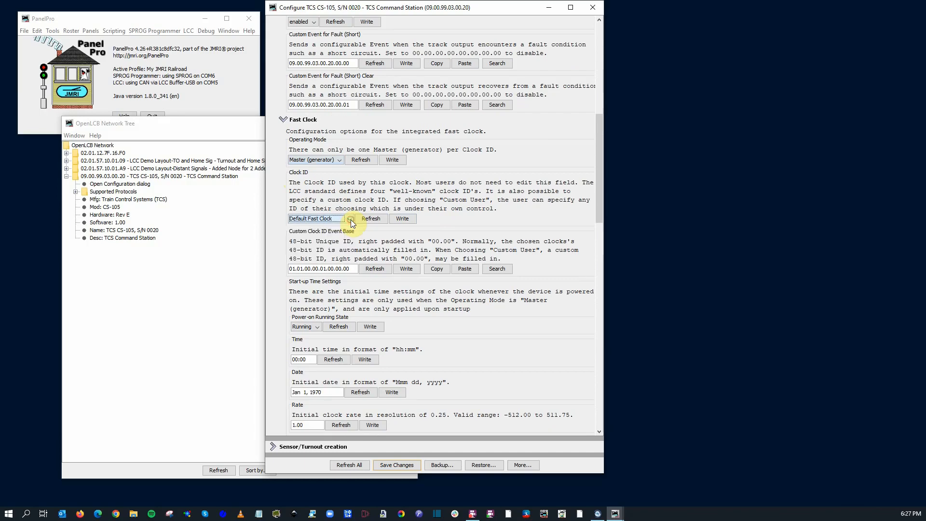
scroll(down, 3)
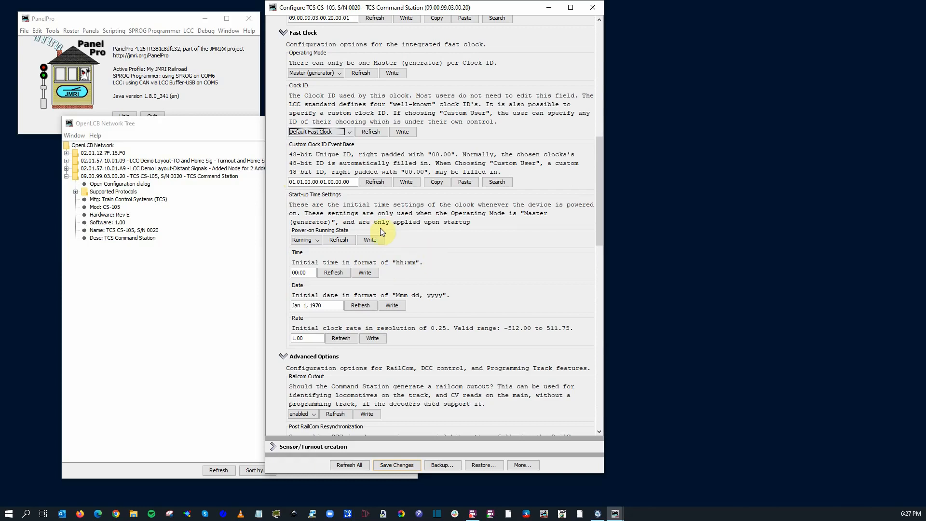
mouse_move(466, 211)
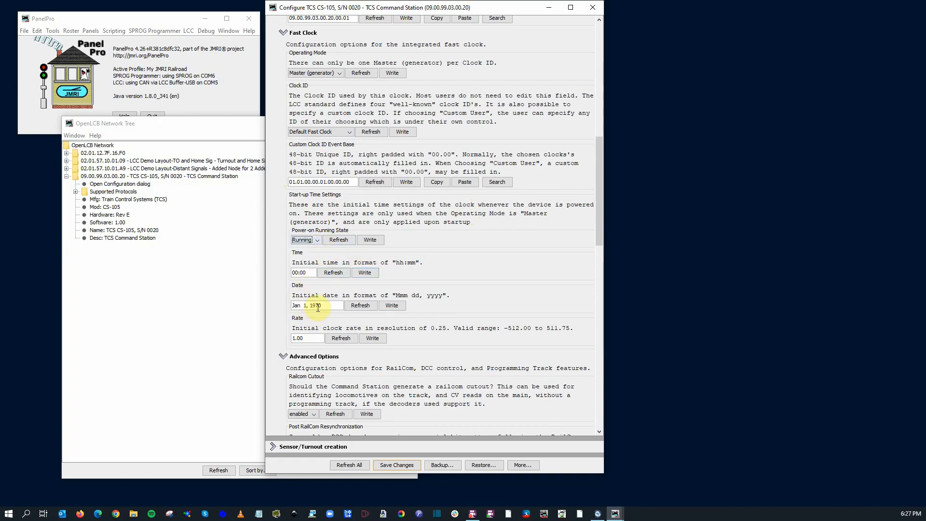
Scroll through Advanced Options, Drive Boosters over LCC, AUX Cabs and into WiFi Settings
scroll(down, 3)
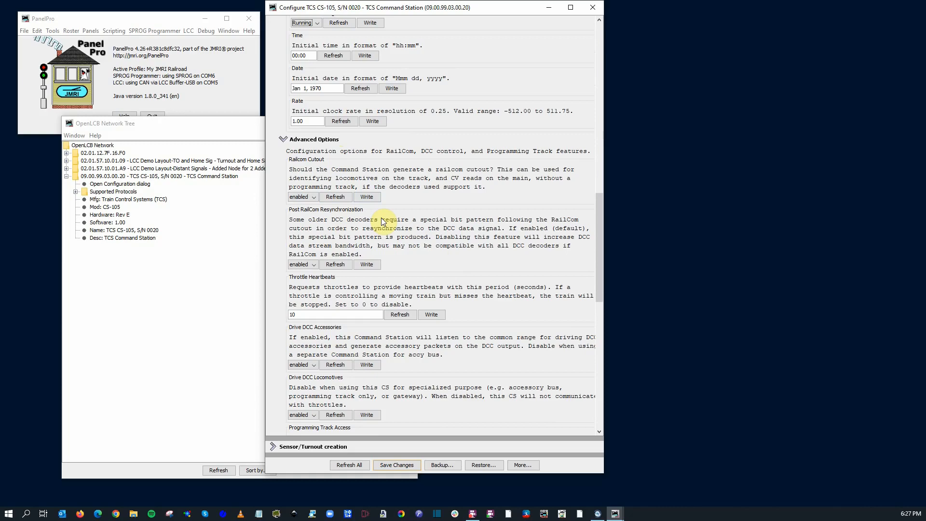
scroll(down, 3)
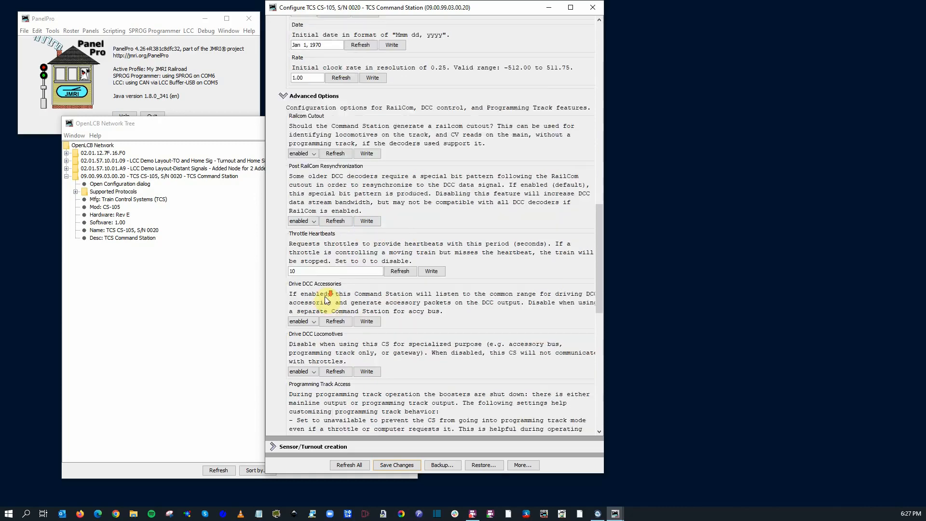
scroll(down, 3)
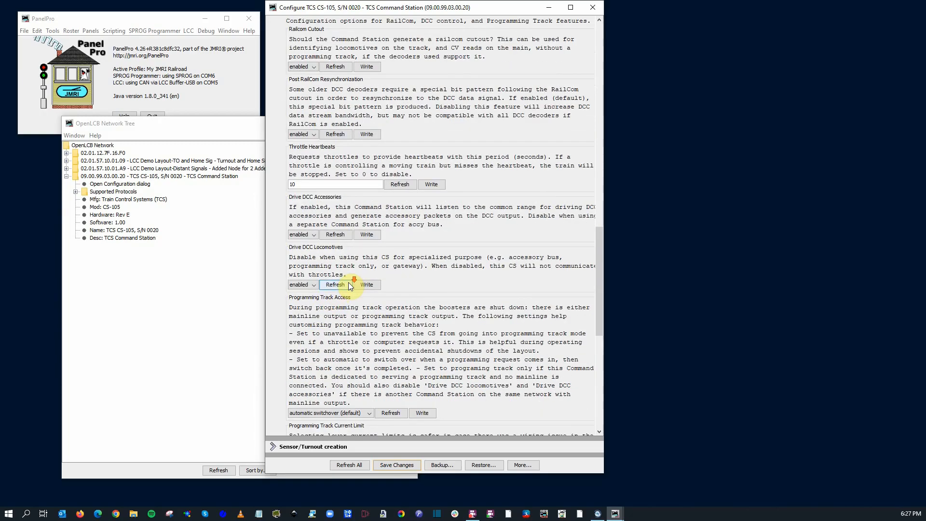
scroll(down, 3)
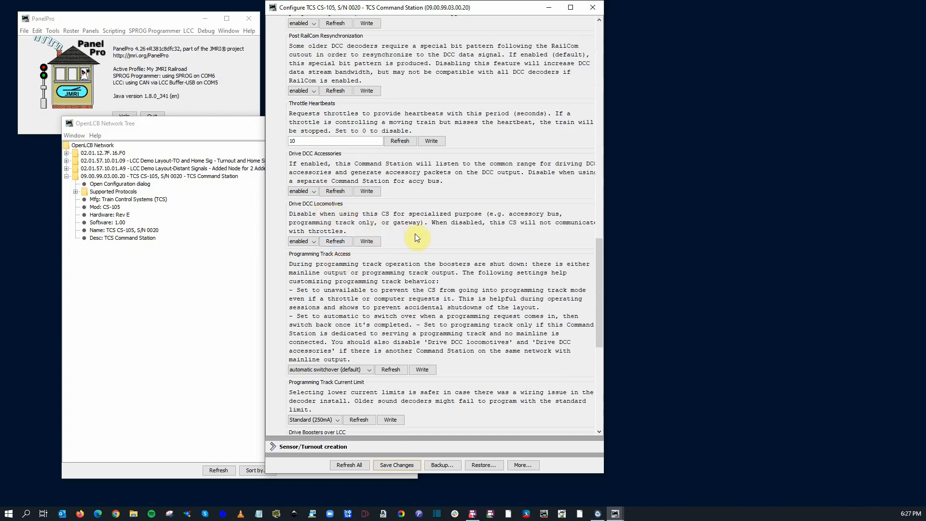
scroll(down, 3)
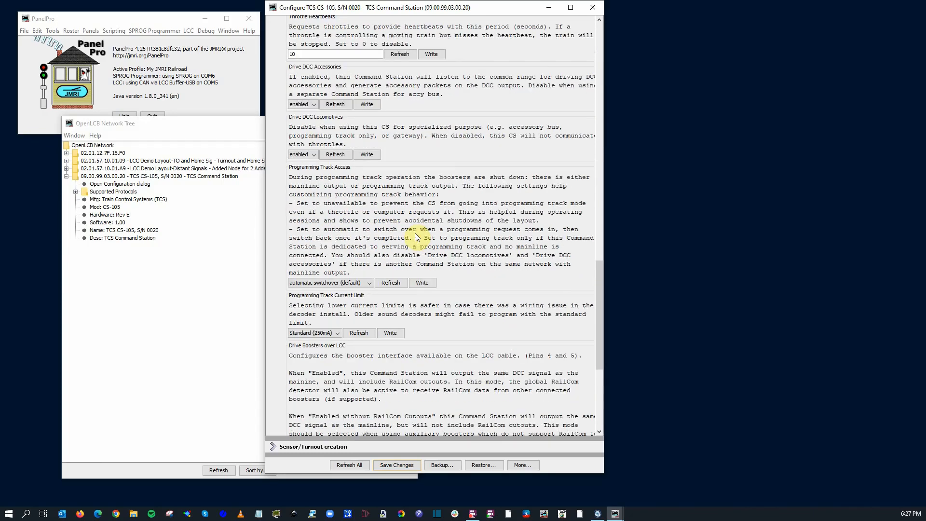
scroll(down, 3)
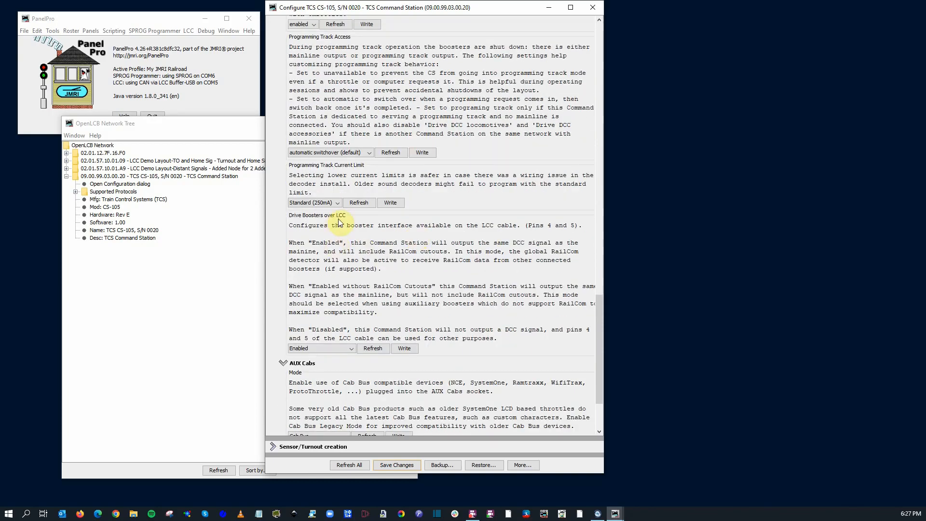
mouse_move(360, 223)
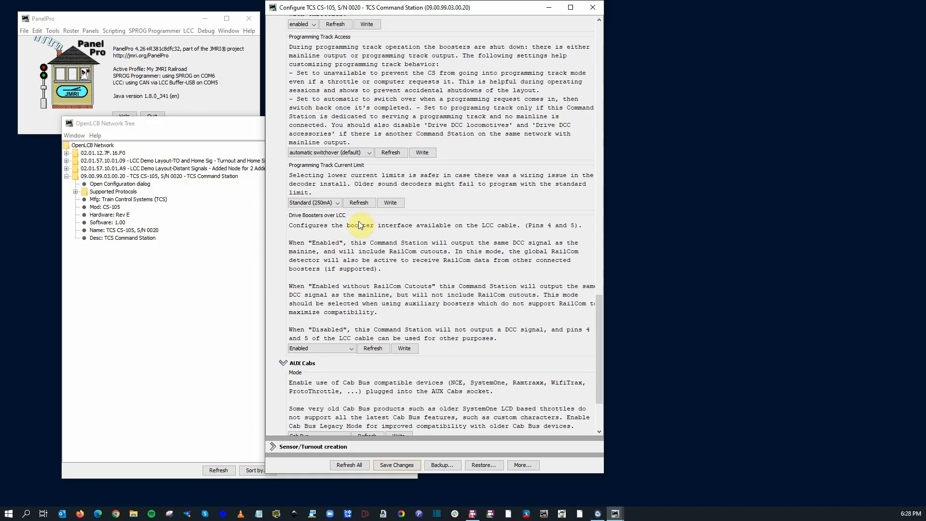
mouse_move(373, 226)
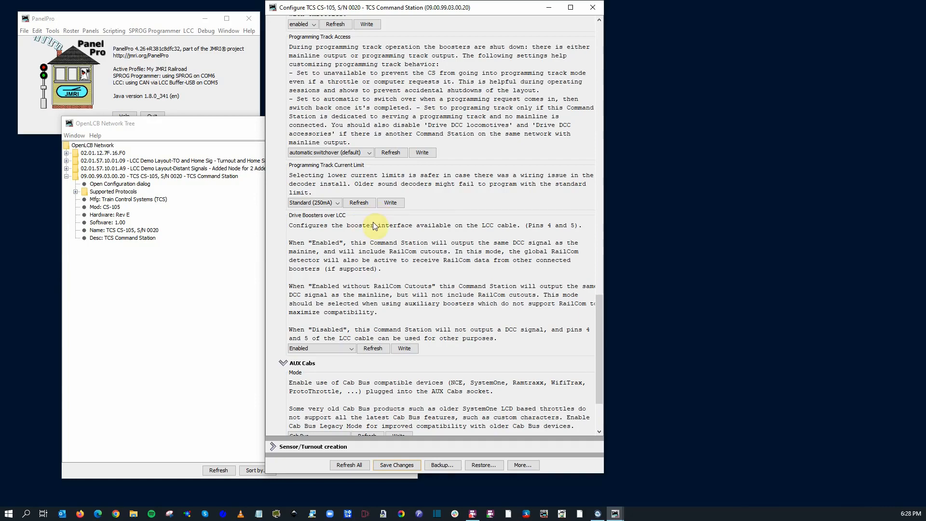
scroll(down, 3)
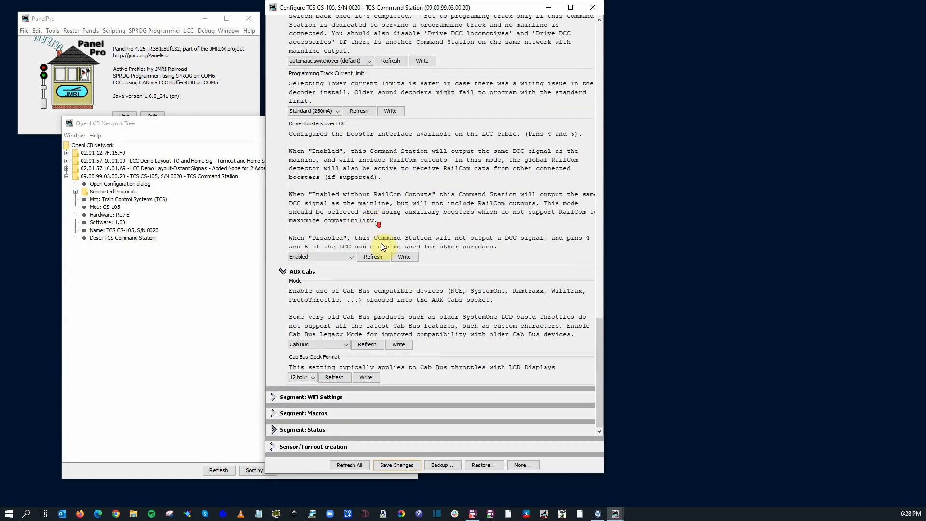
scroll(down, 3)
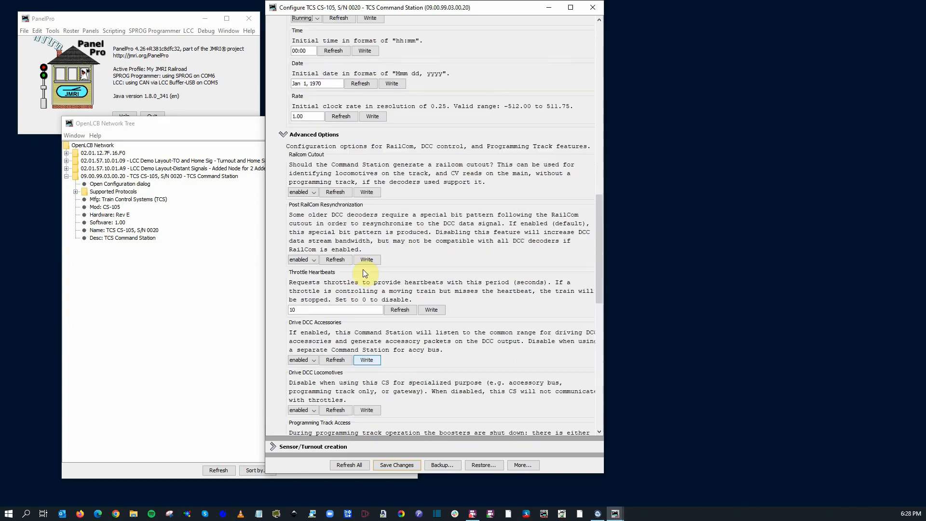
scroll(down, 3)
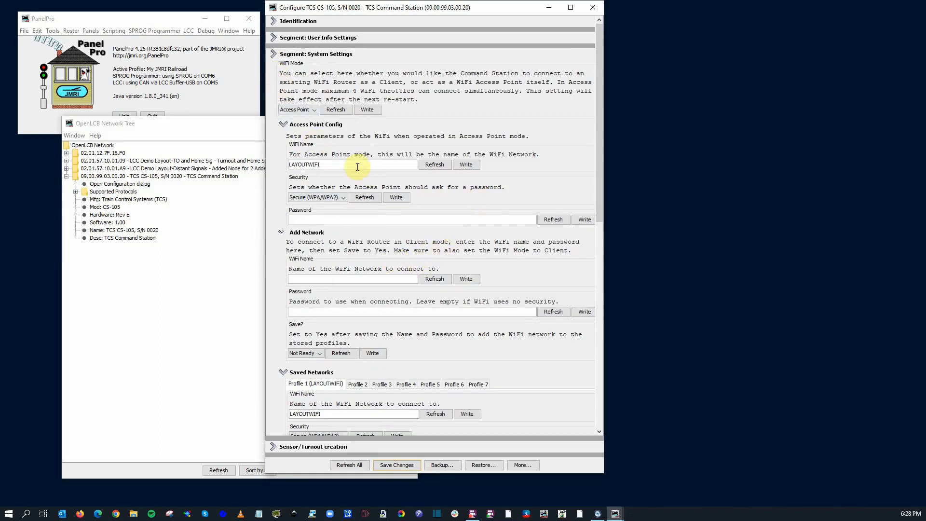
mouse_move(354, 166)
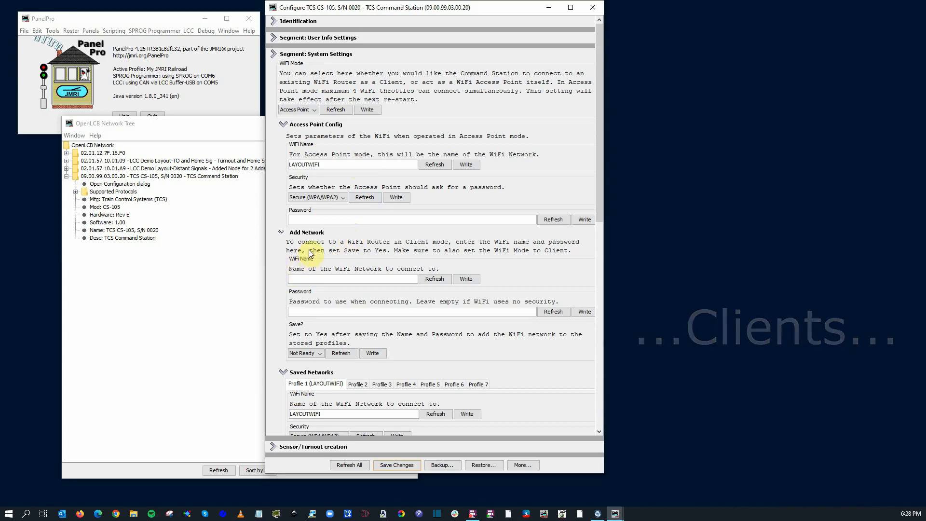
Scroll past Access Point Config, Saved Networks and Uplink, then collapse the segment
scroll(down, 3)
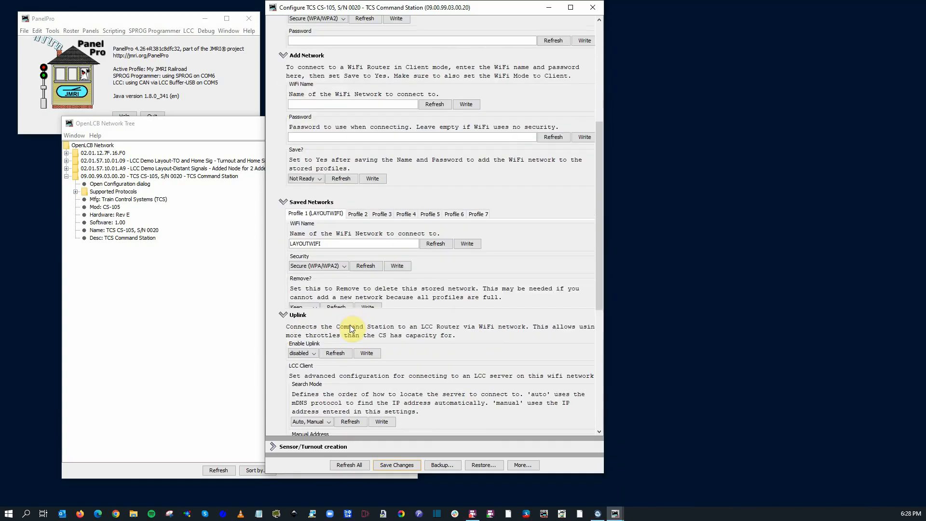
scroll(down, 3)
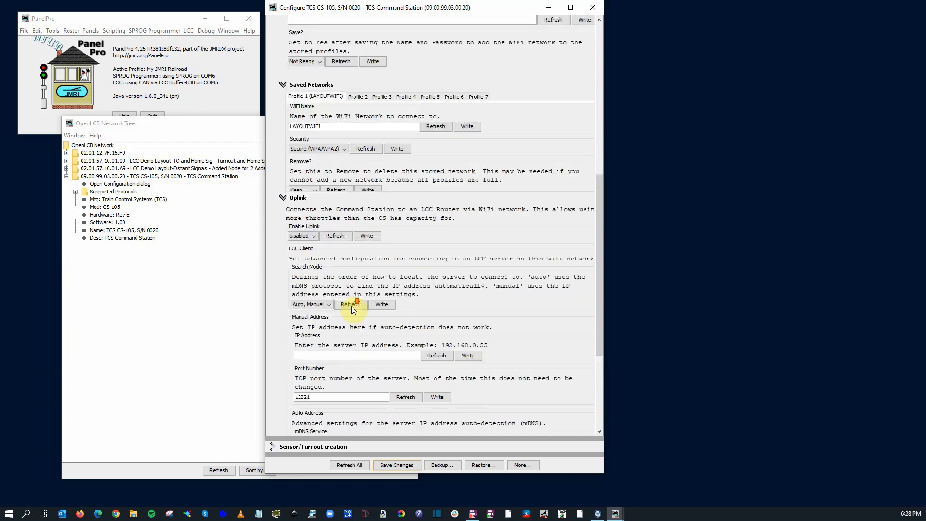
scroll(down, 3)
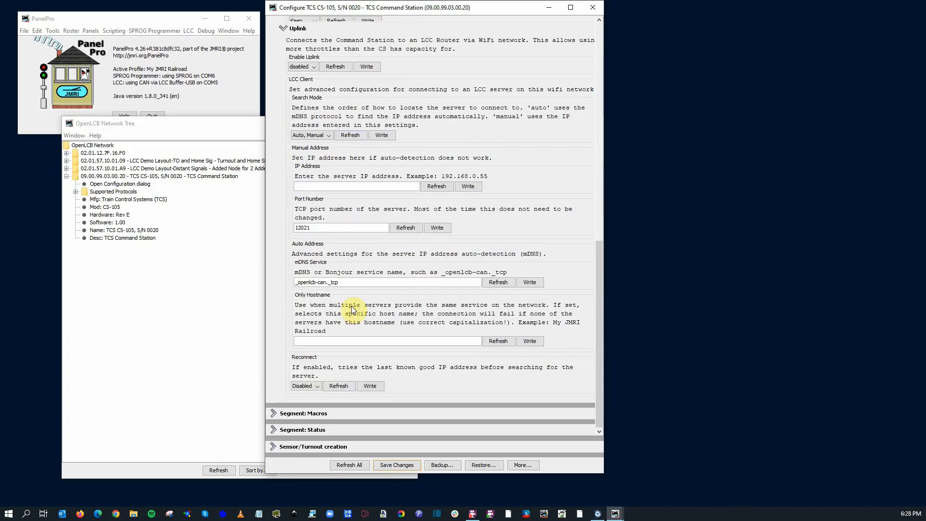
click(274, 66)
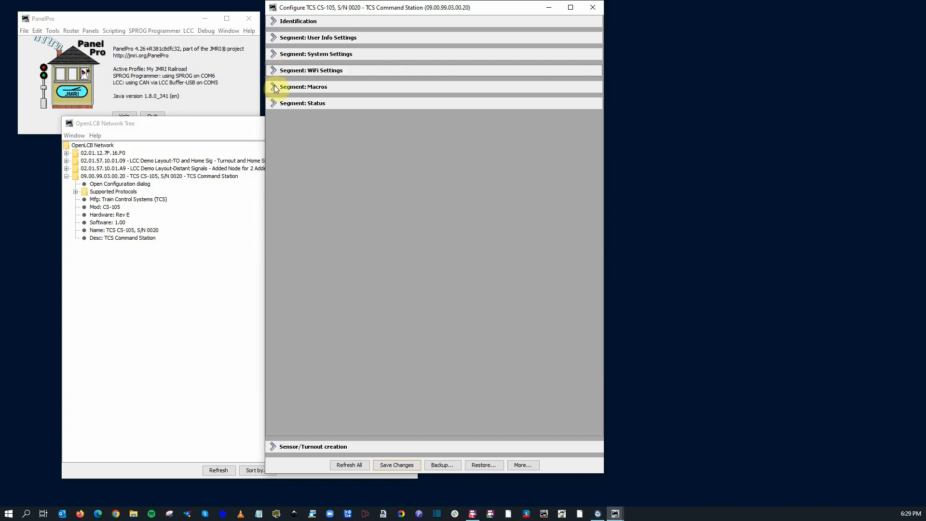
click(302, 87)
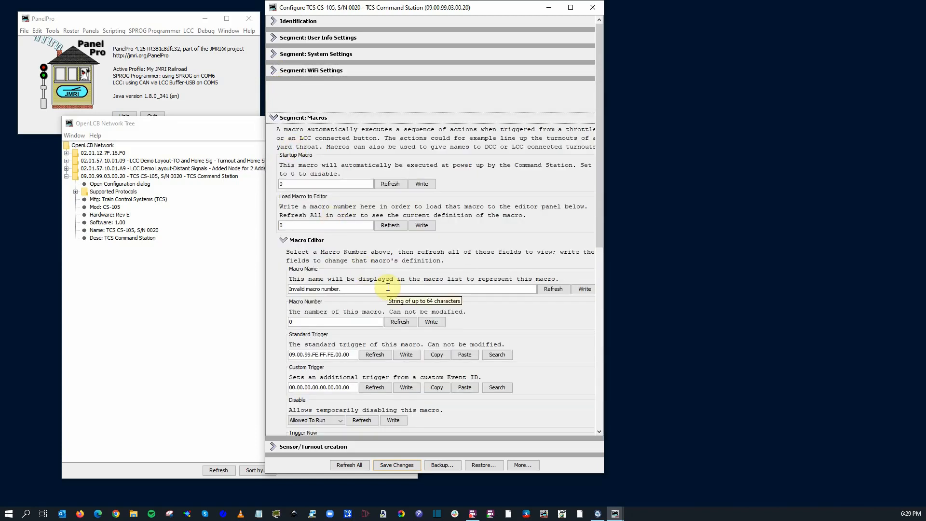
mouse_move(480, 205)
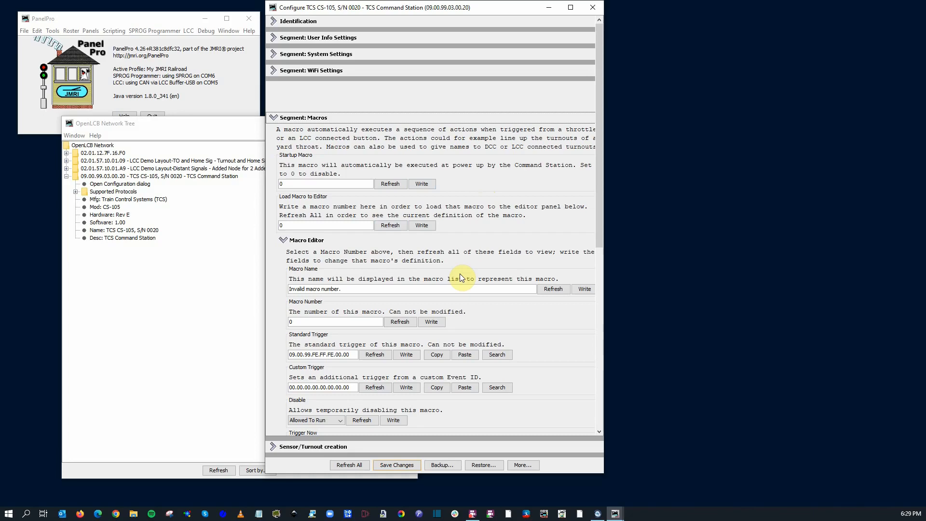
mouse_move(409, 299)
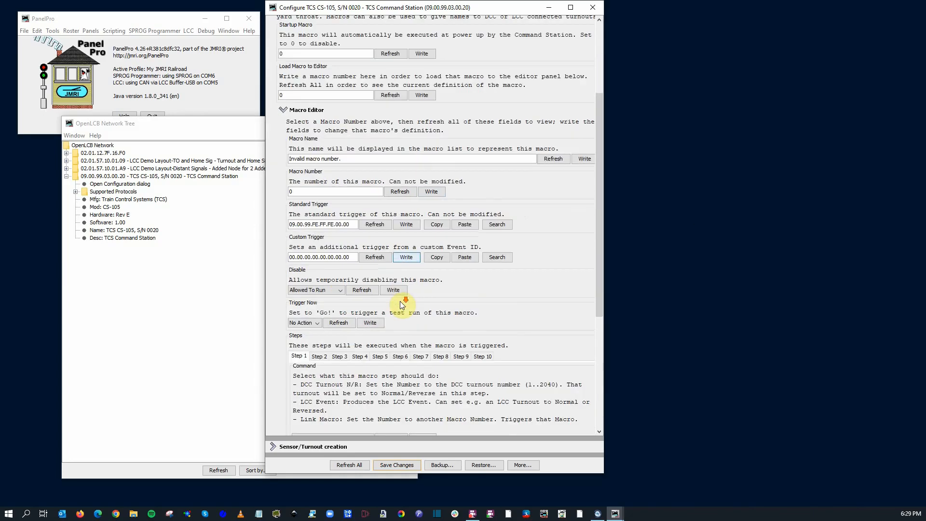
scroll(down, 3)
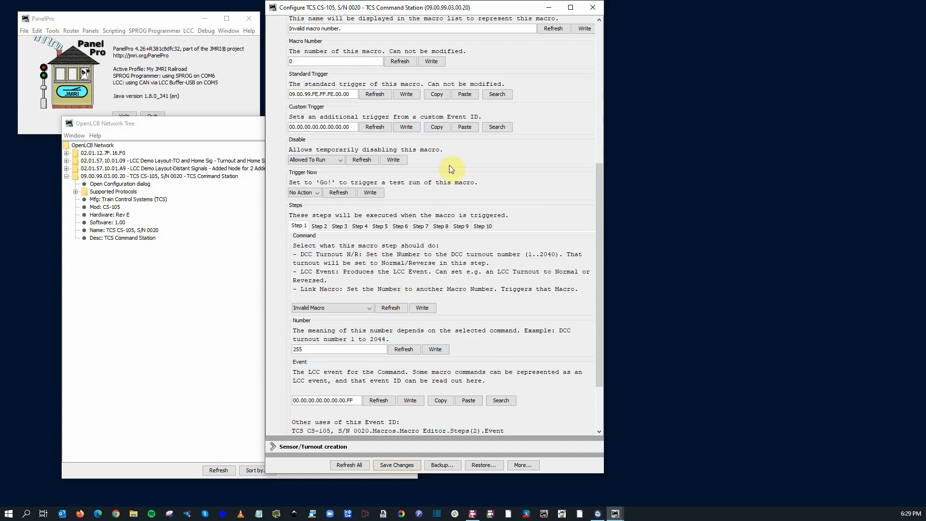
mouse_move(422, 176)
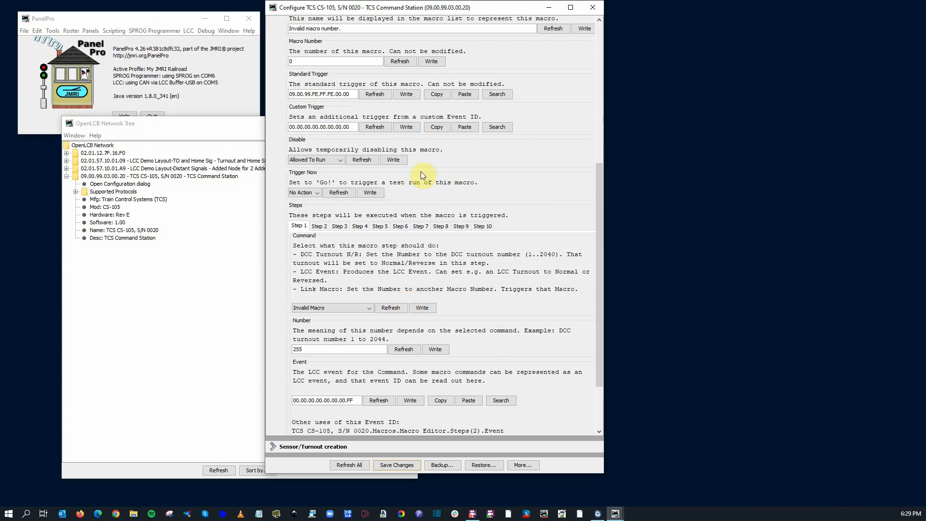
scroll(down, 3)
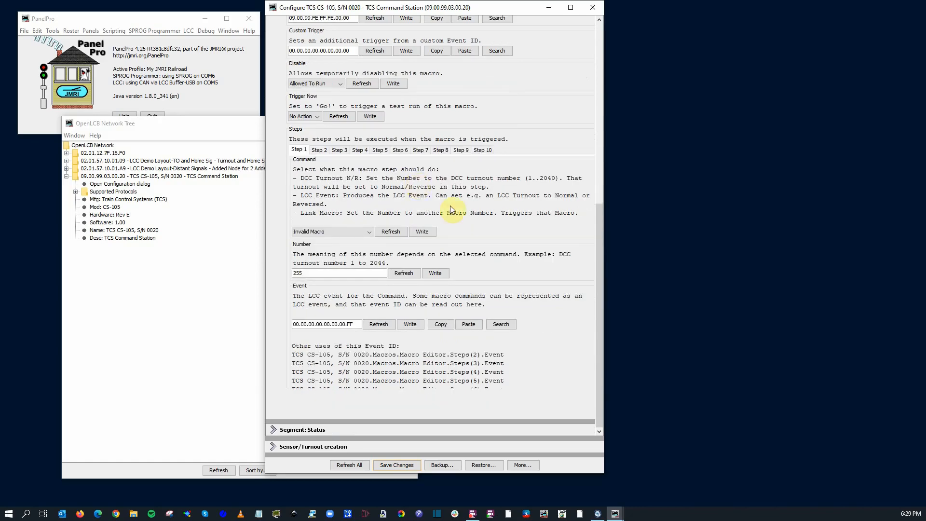
mouse_move(535, 331)
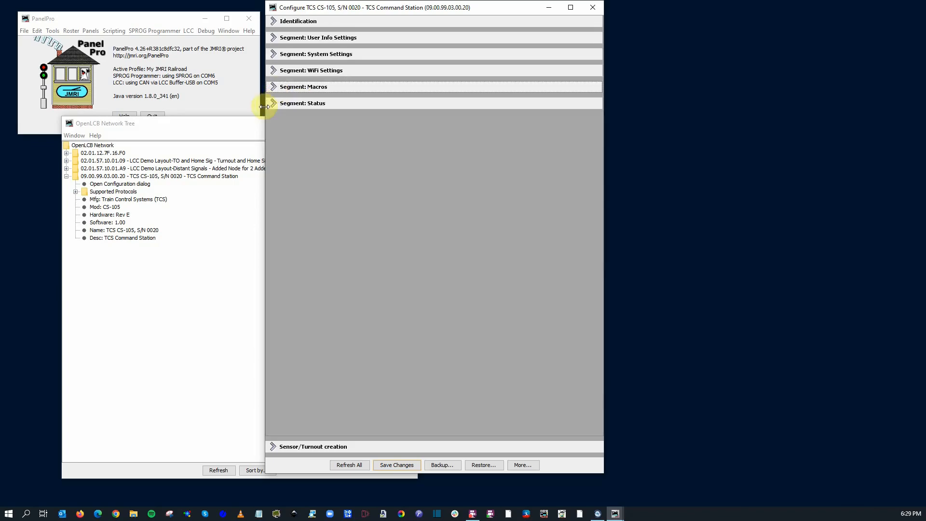
Expand Status and scroll from track voltage and current down to WiFi Version
click(275, 102)
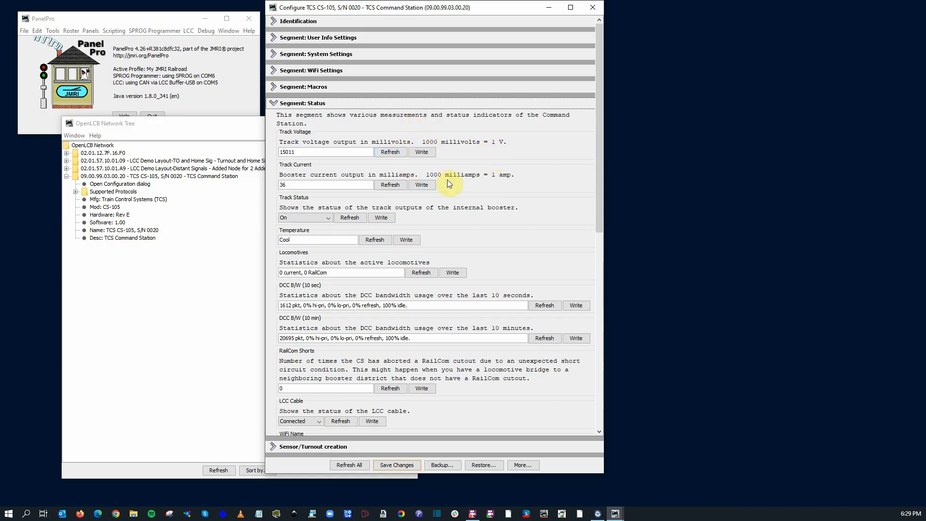
mouse_move(451, 212)
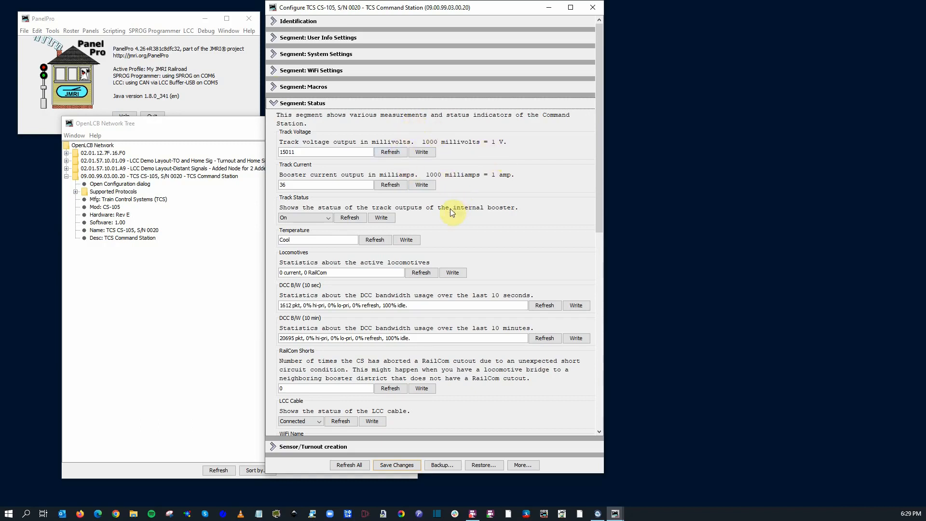
mouse_move(321, 171)
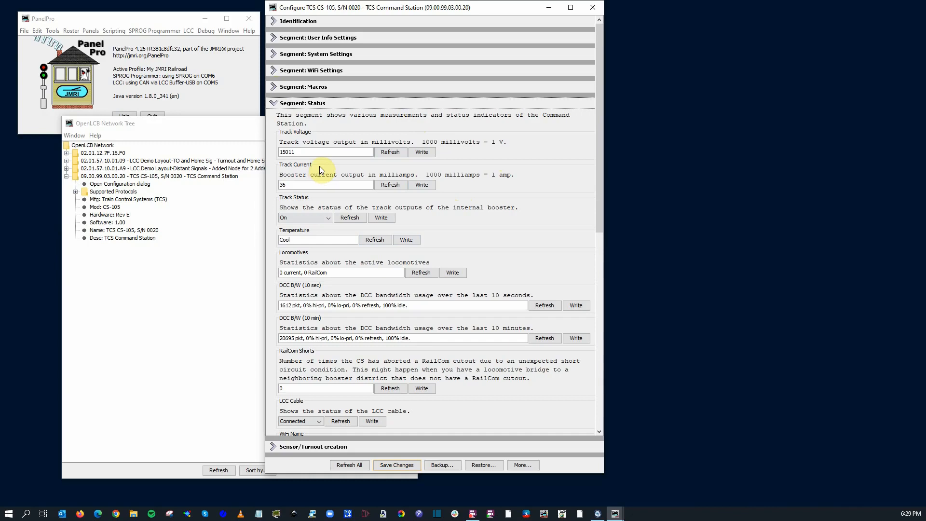
mouse_move(311, 201)
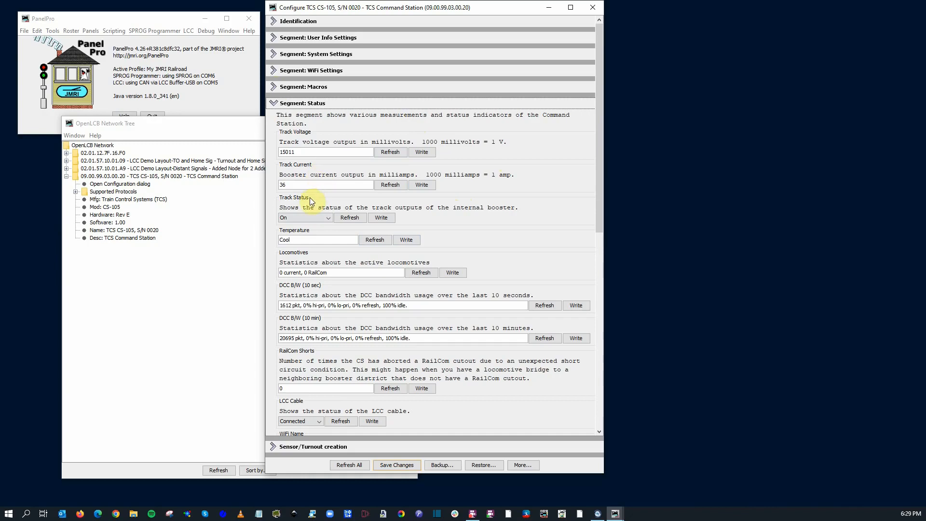
mouse_move(352, 325)
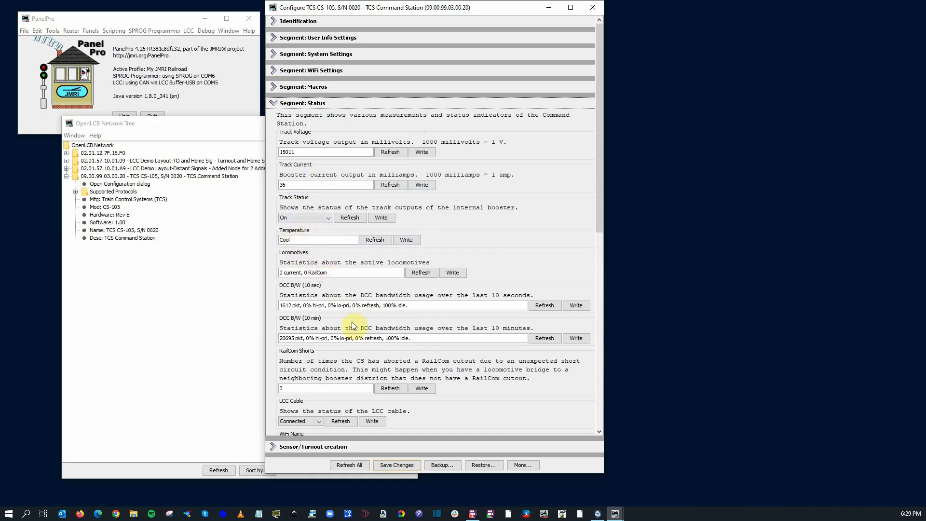
scroll(down, 3)
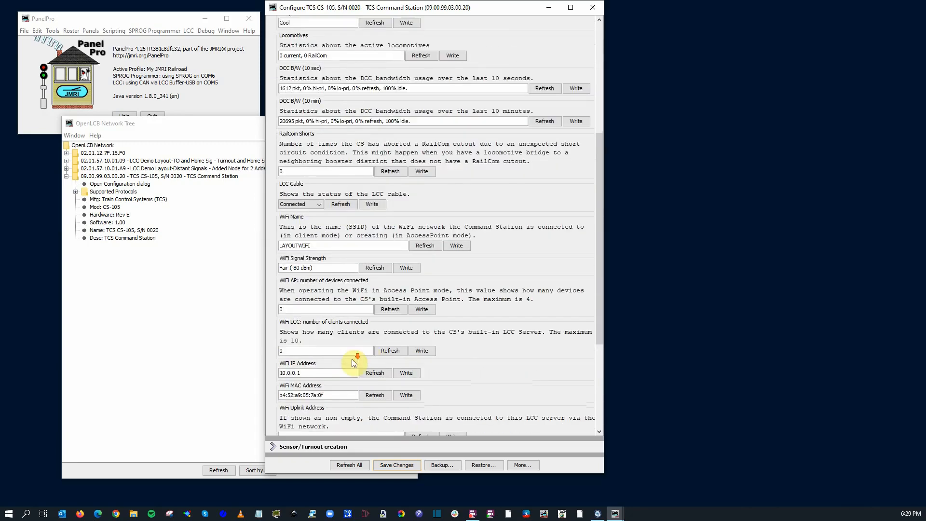
scroll(down, 3)
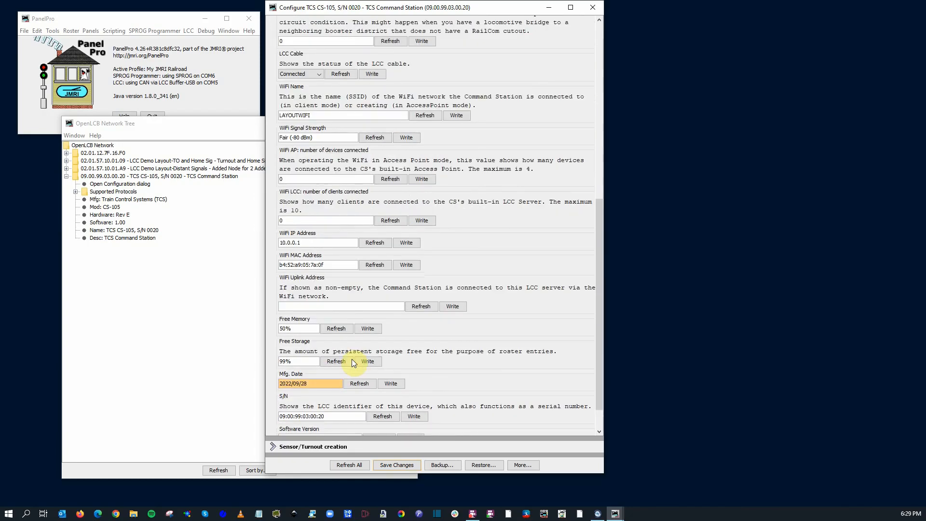
scroll(down, 3)
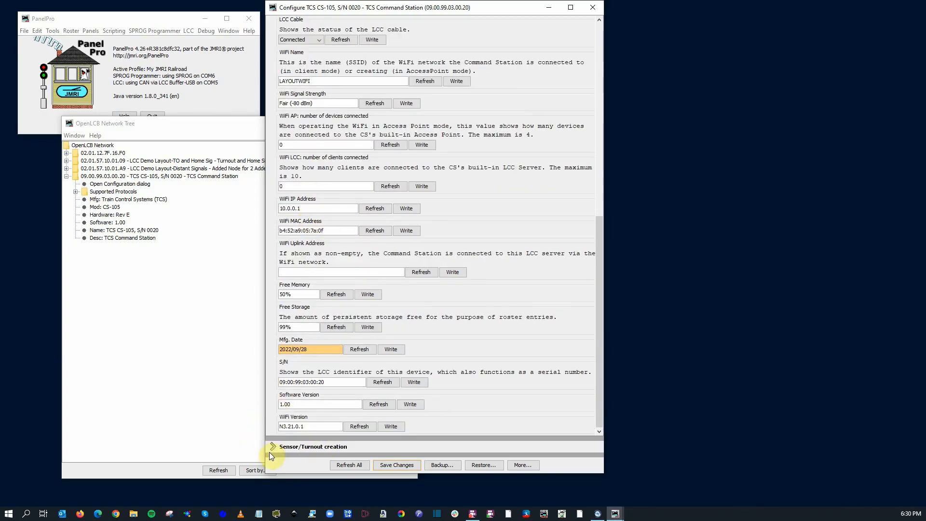
Expand the Sensor/Turnout creation segment at the bottom of the CS-105 dialog
click(272, 447)
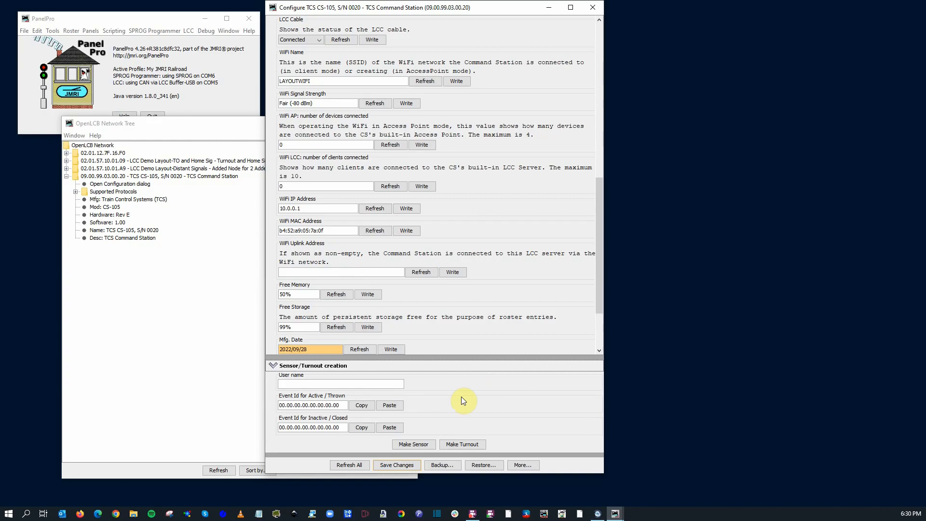
mouse_move(460, 400)
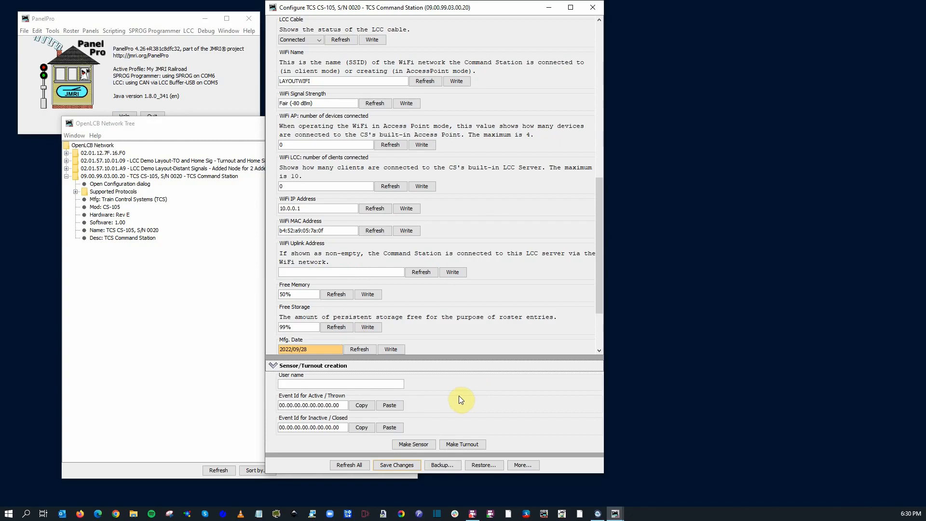